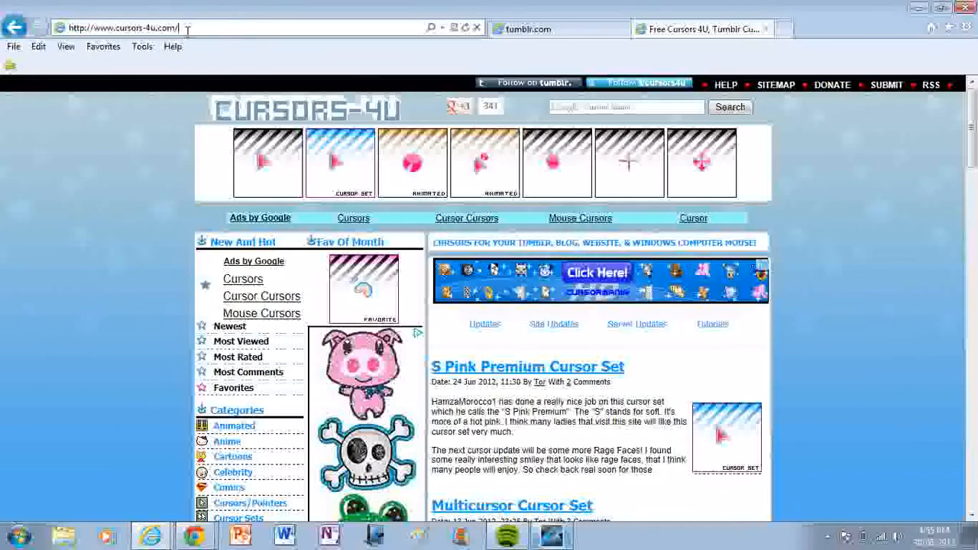
mouse_move(118, 389)
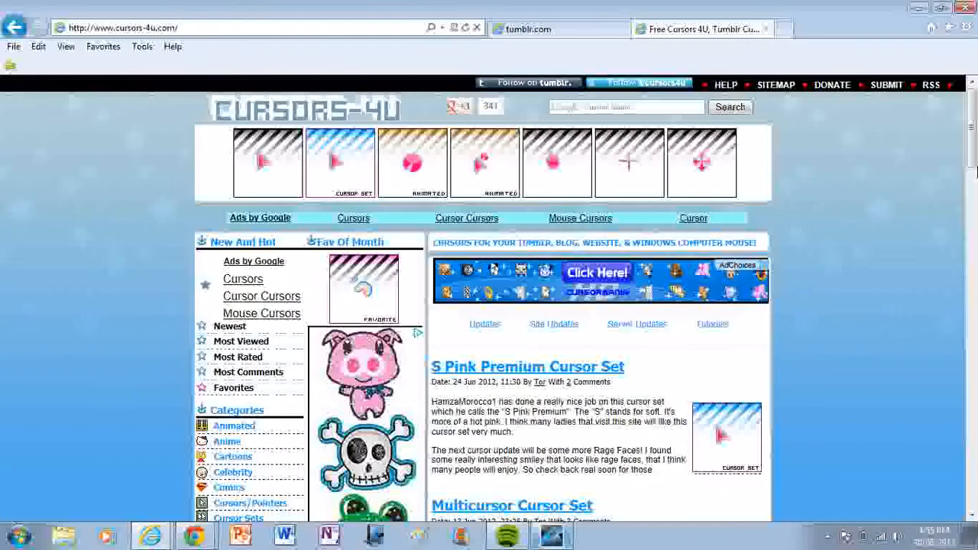
Scroll the Lucky Charms Rainbow cursor page down to its Tumblr installation instructions
scroll(down, 3)
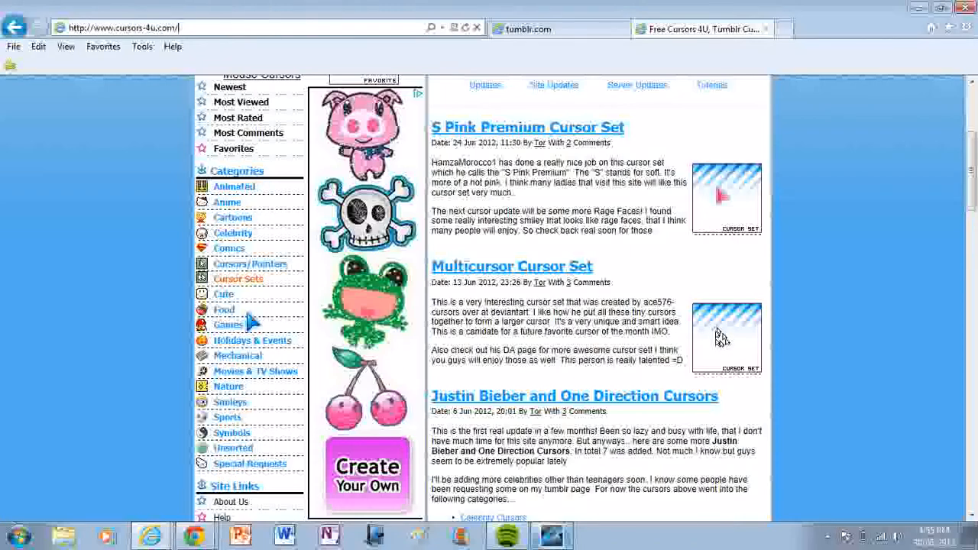
scroll(up, 3)
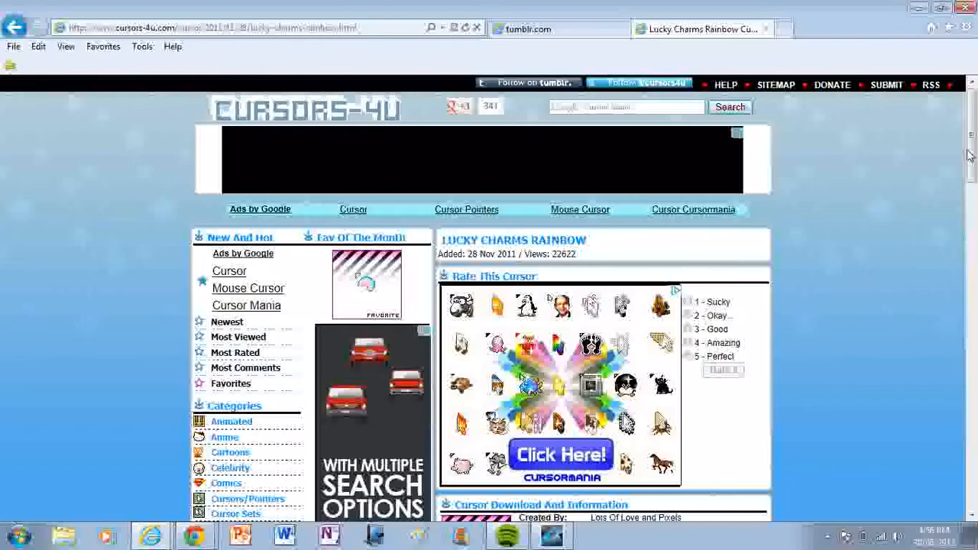
scroll(down, 3)
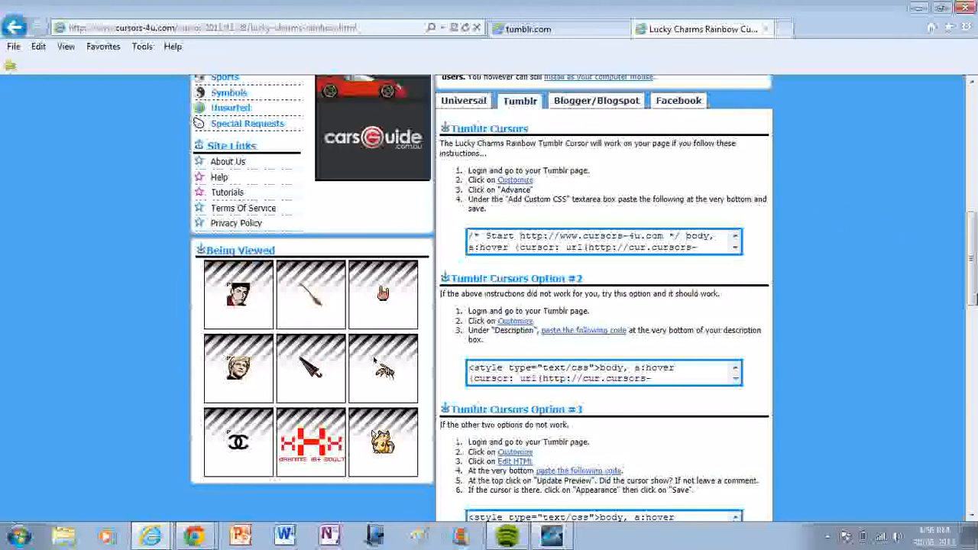
Scroll to the download section showing the Tumblr CSS code options
scroll(down, 3)
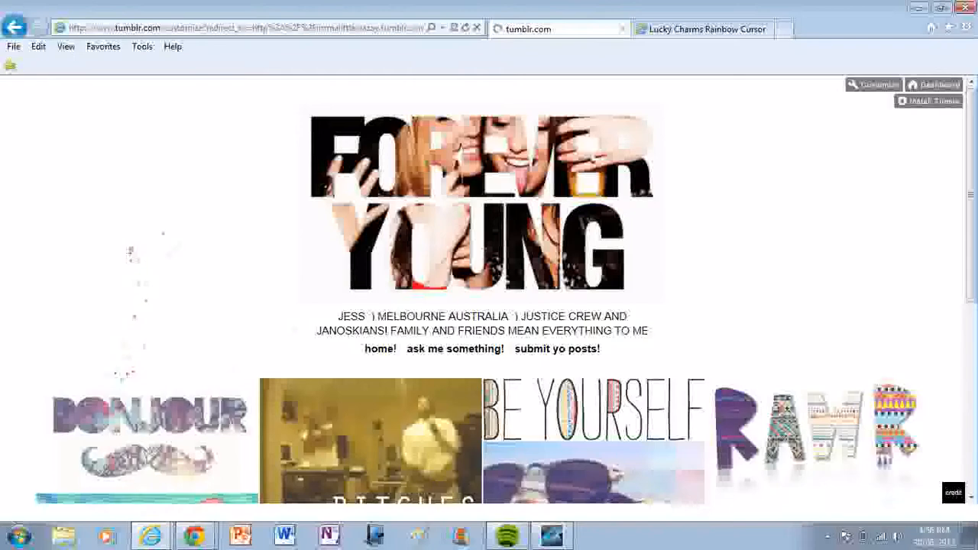
Enter the blog's Customize panel from the top-right corner
click(873, 84)
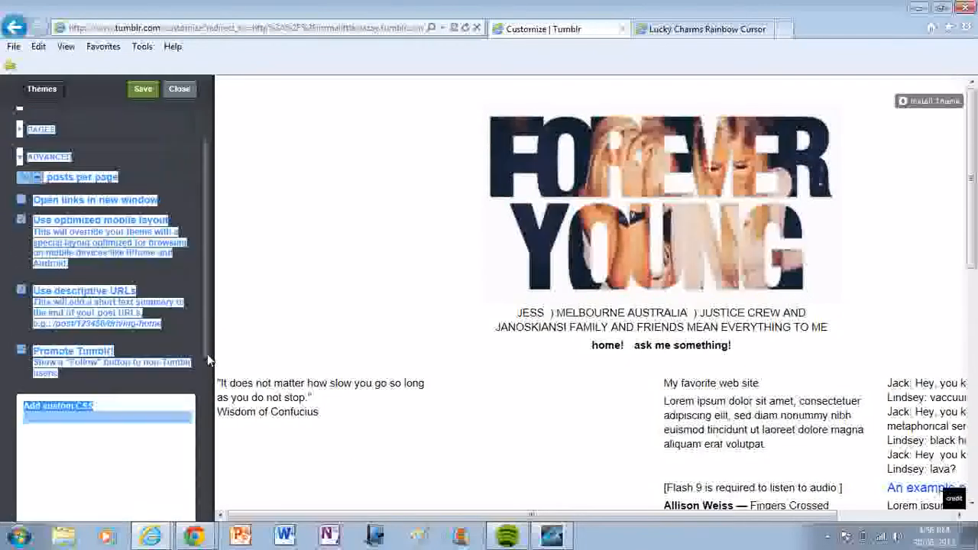
Activate the empty Add custom CSS box under Advanced for pasting code
click(102, 420)
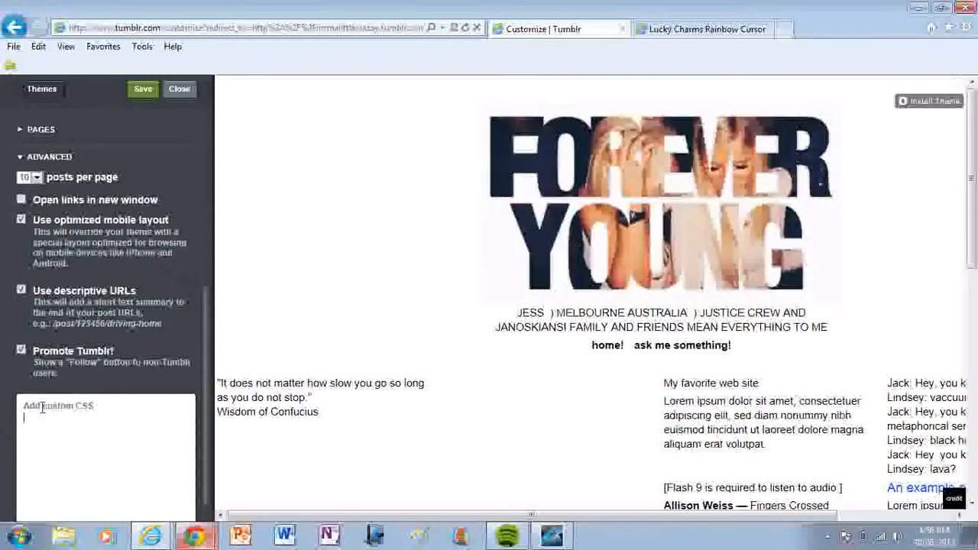
mouse_move(71, 418)
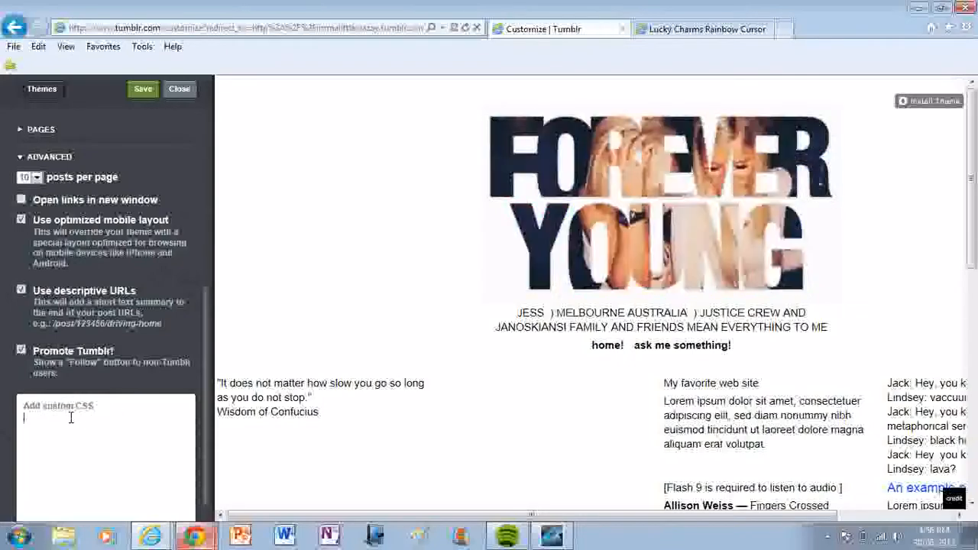